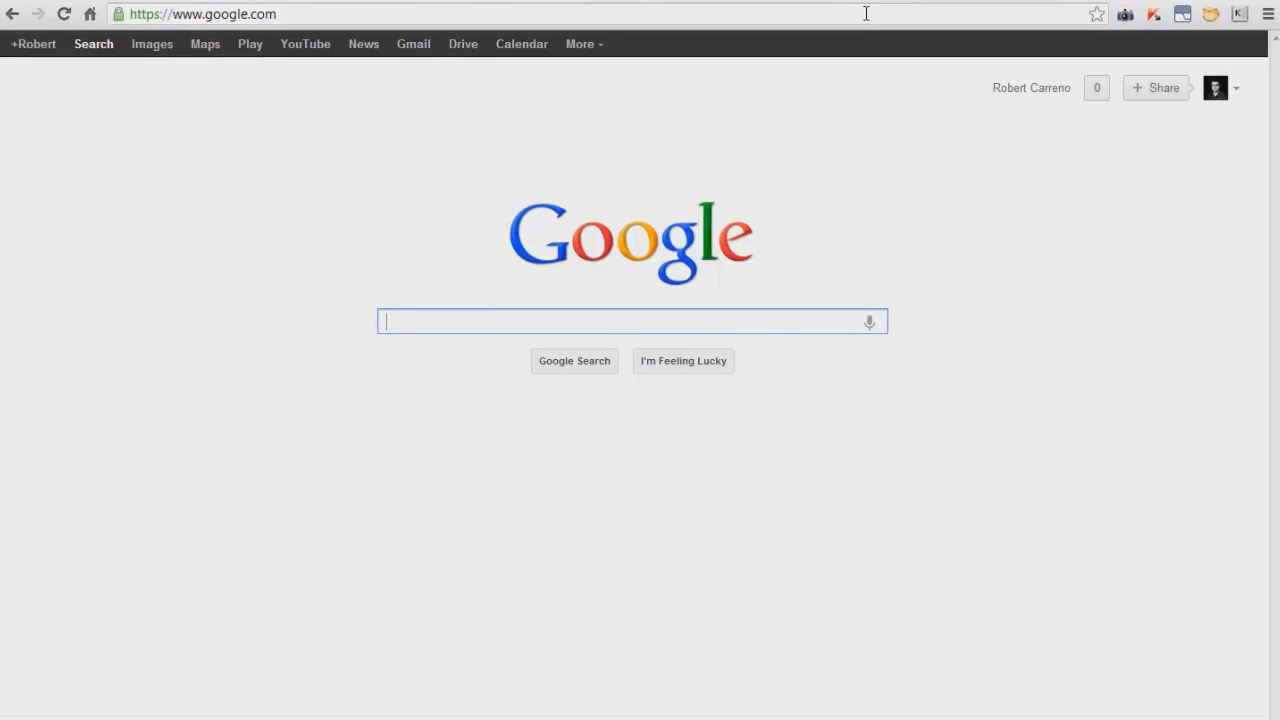
# - Paste the copied web address into the Chrome address bar and load it
pyautogui.rightClick(190, 10)
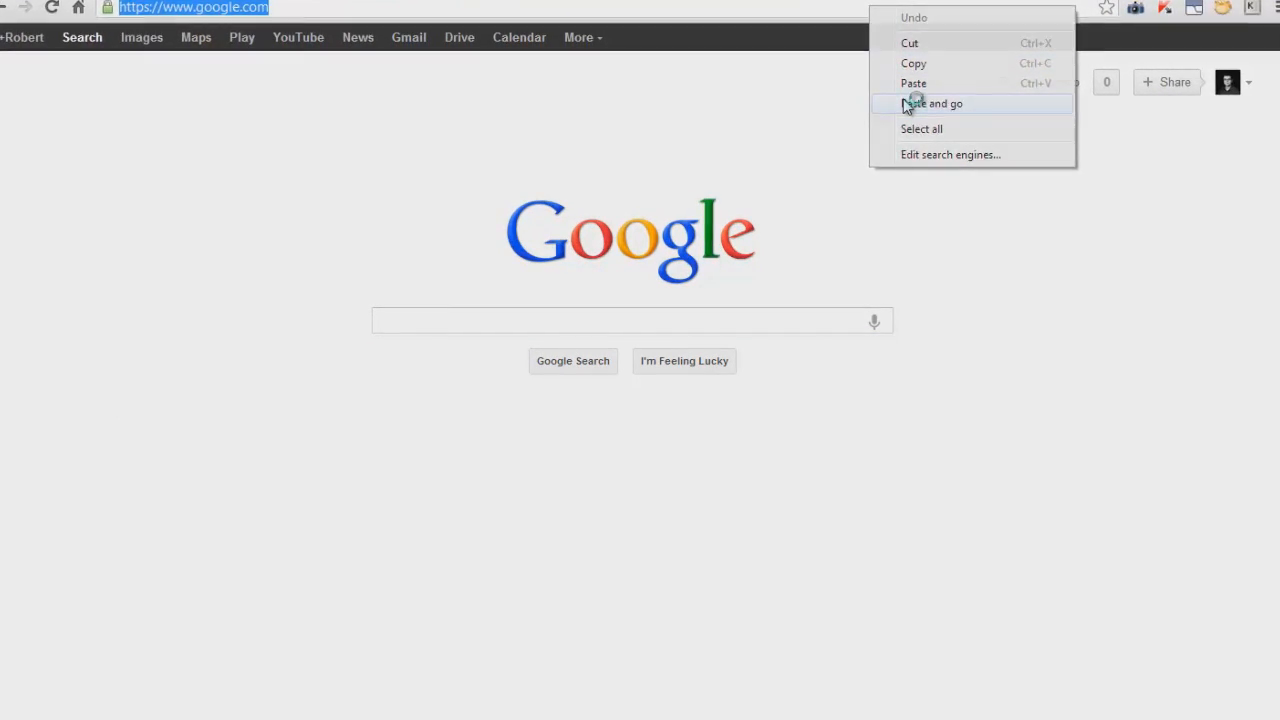
pyautogui.click(932, 104)
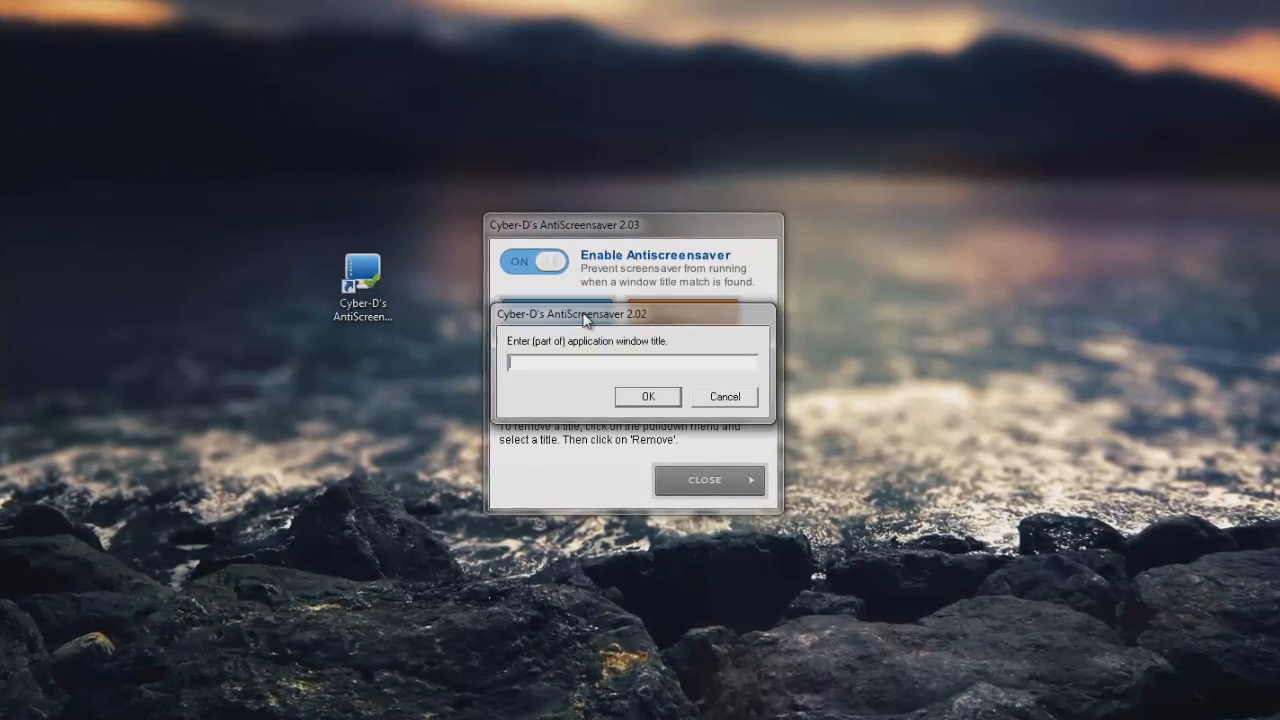
# - Enter the partial application window title 'veg' in the add-title prompt
pyautogui.write('ve')
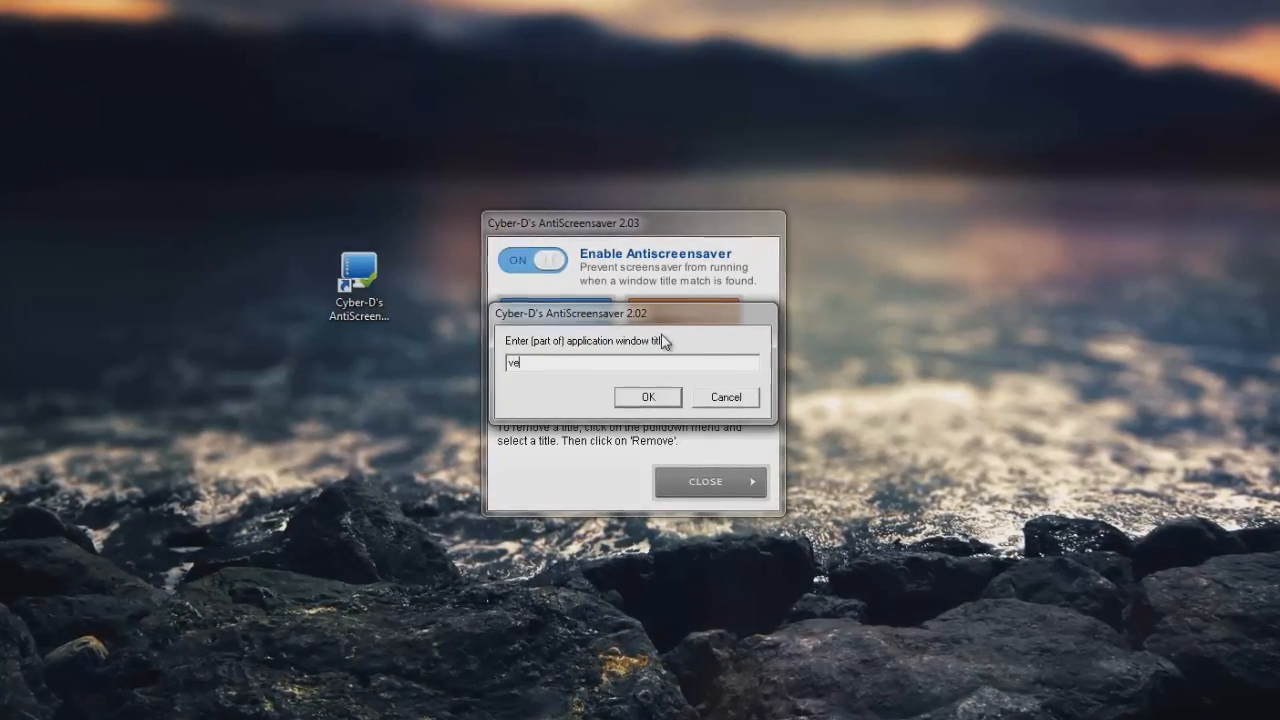
pyautogui.write('g')
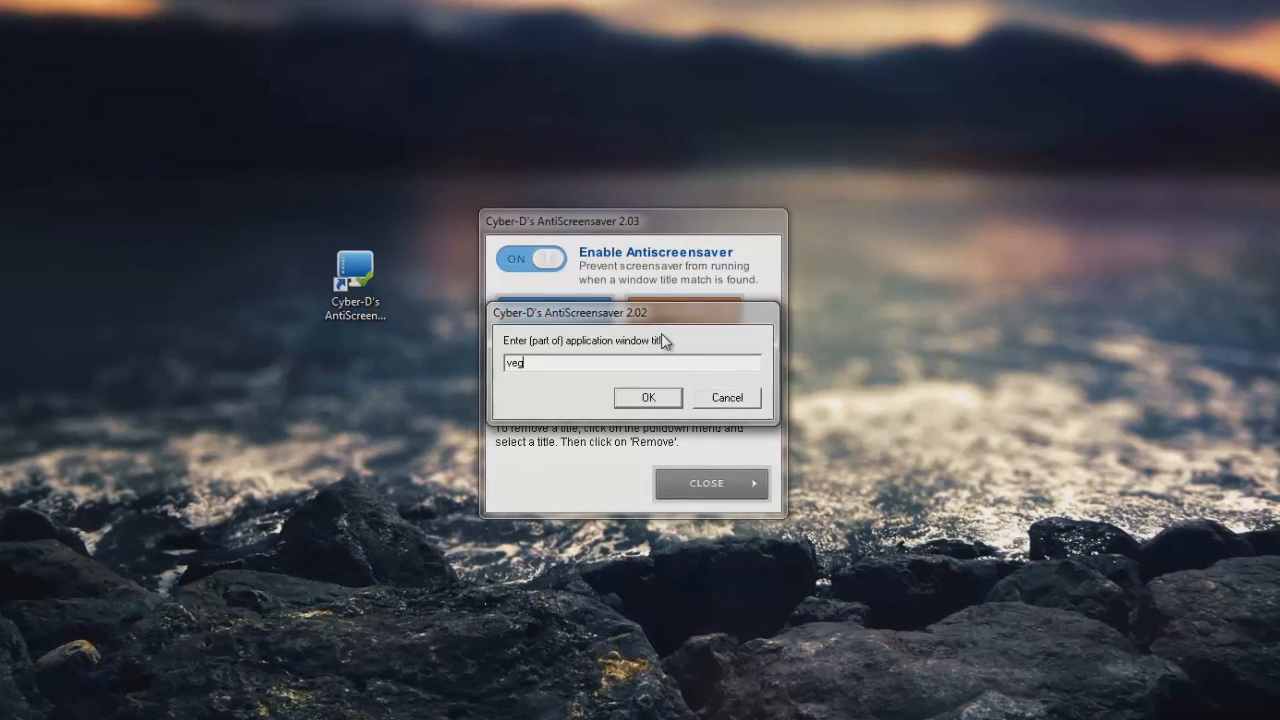